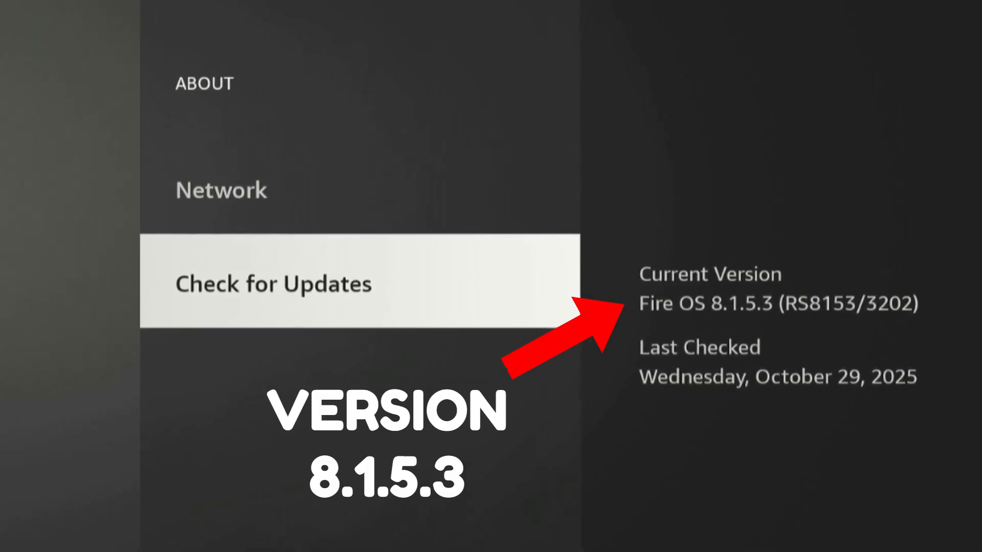
- Navigate Preferences > Privacy Settings and scroll to the Interest-based Ads option, still on
{"action": "left_click", "coordinate": [276, 285]}
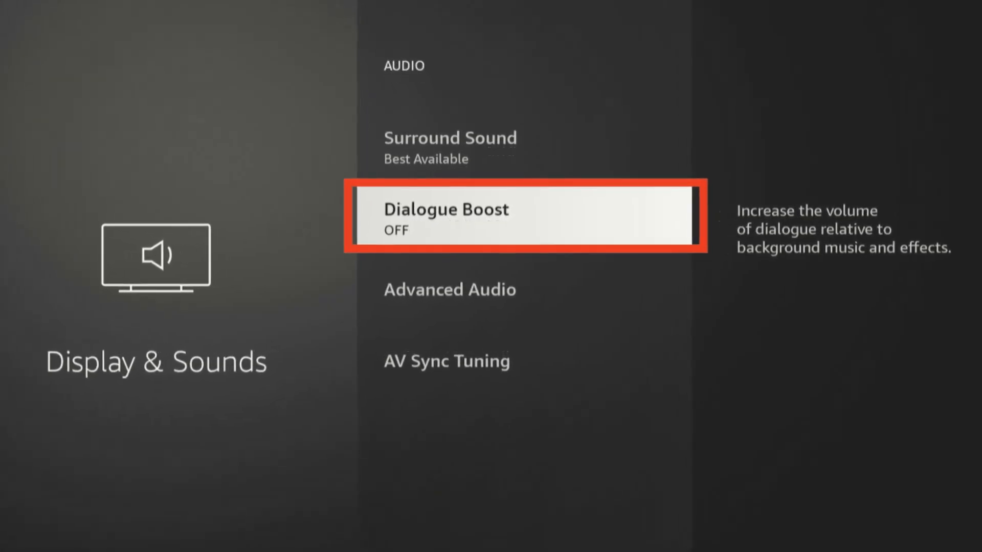
{"action": "left_click", "coordinate": [525, 216]}
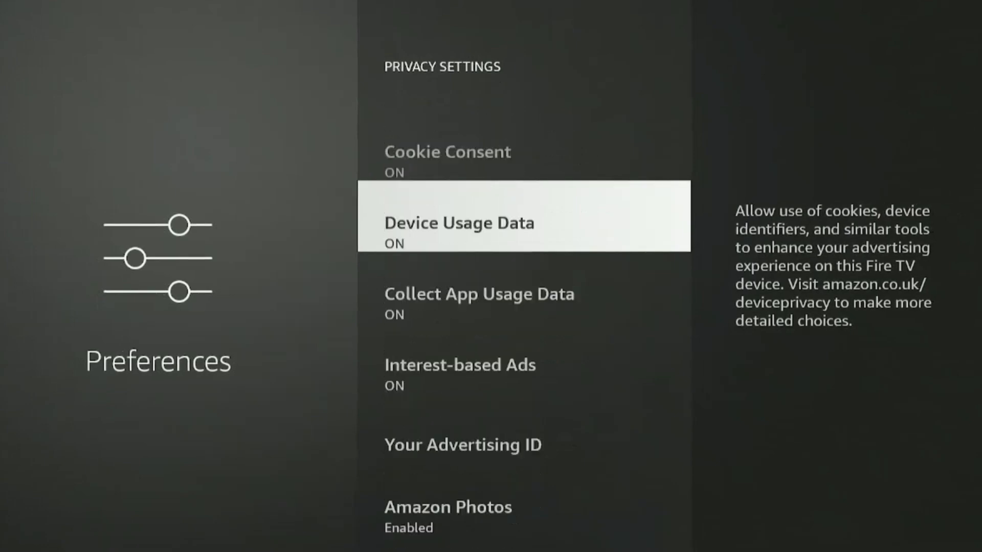
{"action": "scroll", "scroll_direction": "down", "scroll_amount": 3}
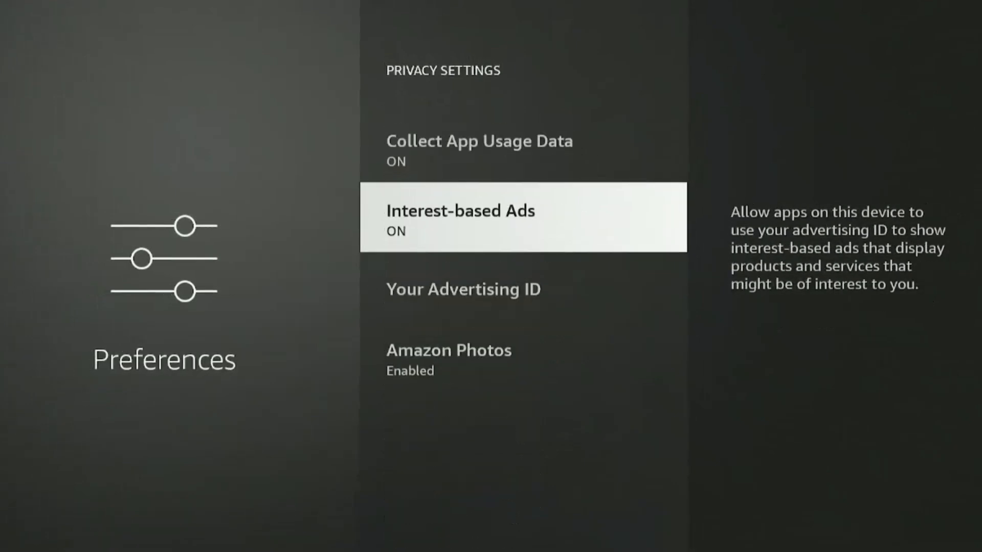